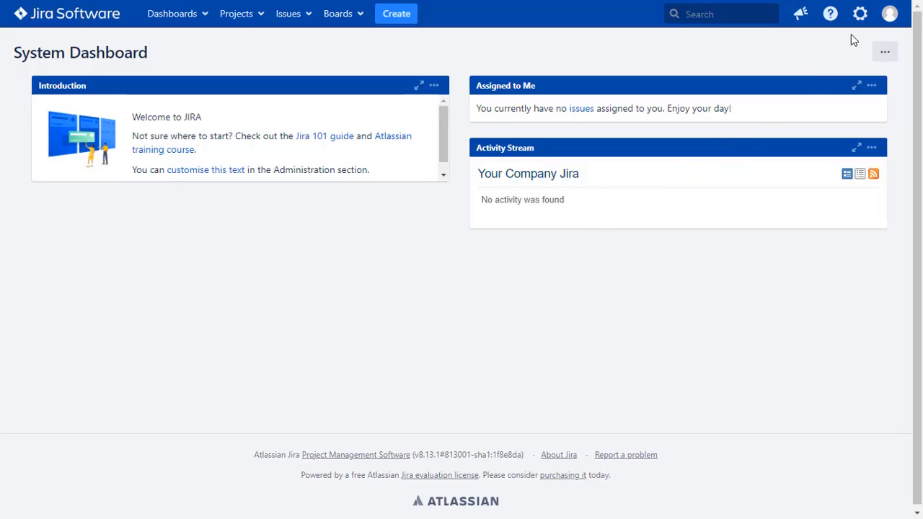
# From Manage apps, search the Marketplace for 'oauth sso' and install the miniOrange app's free trial.
pyautogui.click(860, 13)
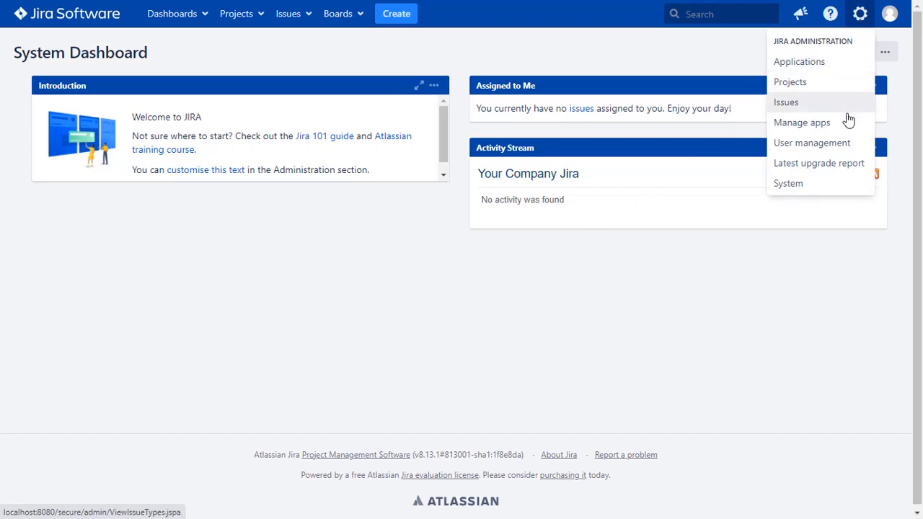
pyautogui.click(801, 122)
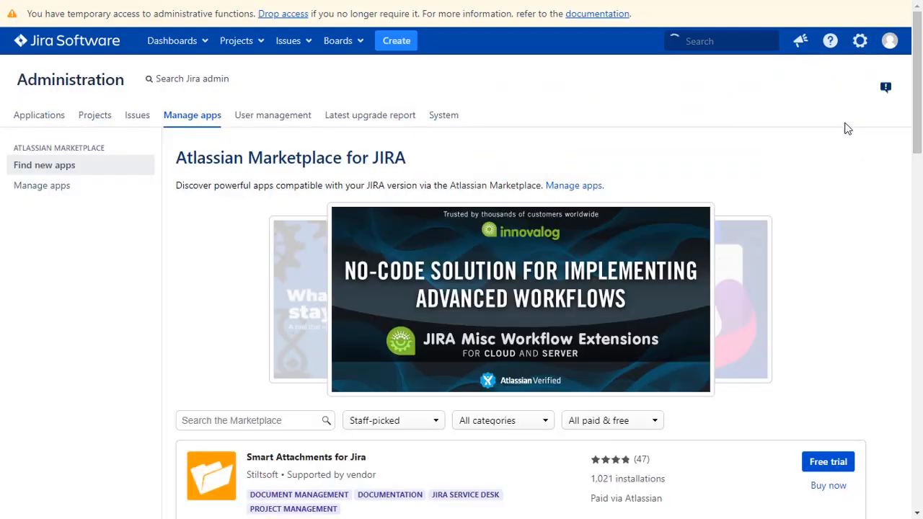
pyautogui.scroll(-3)
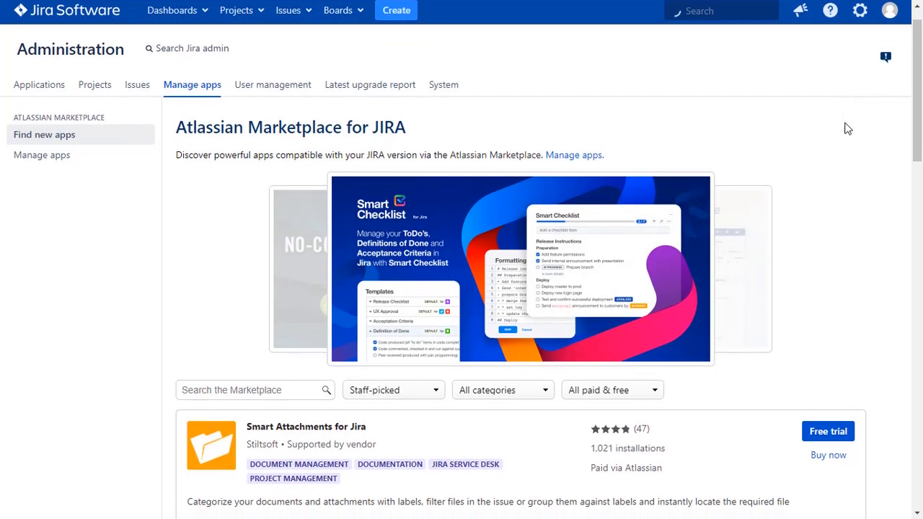
pyautogui.scroll(-3)
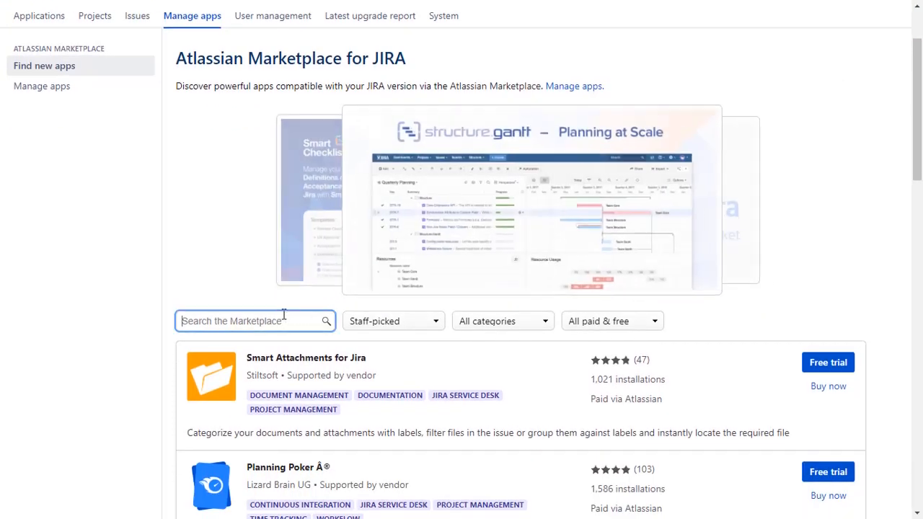
pyautogui.write('oauth sso')
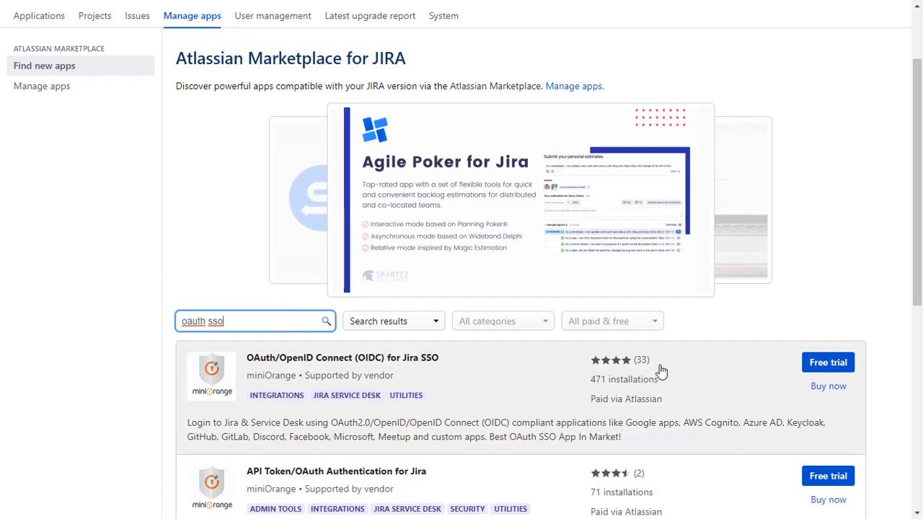
pyautogui.click(828, 362)
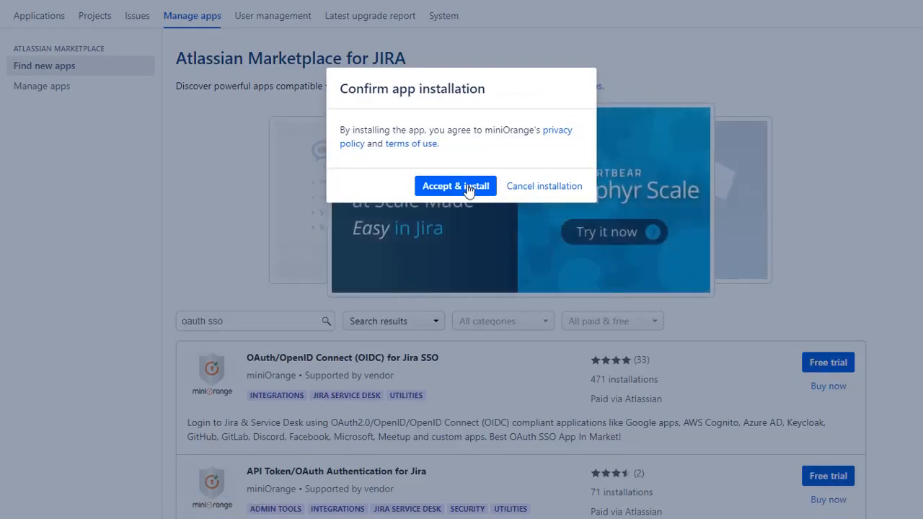
pyautogui.click(454, 185)
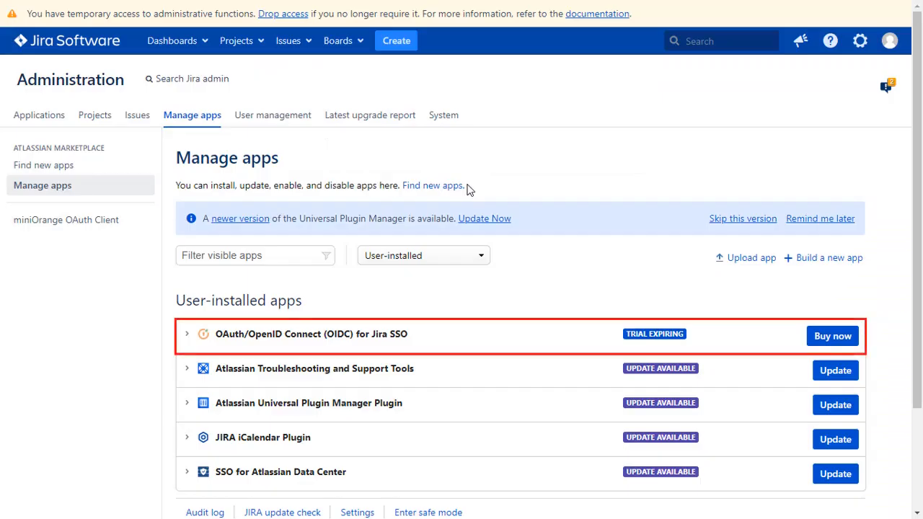
pyautogui.moveTo(146, 243)
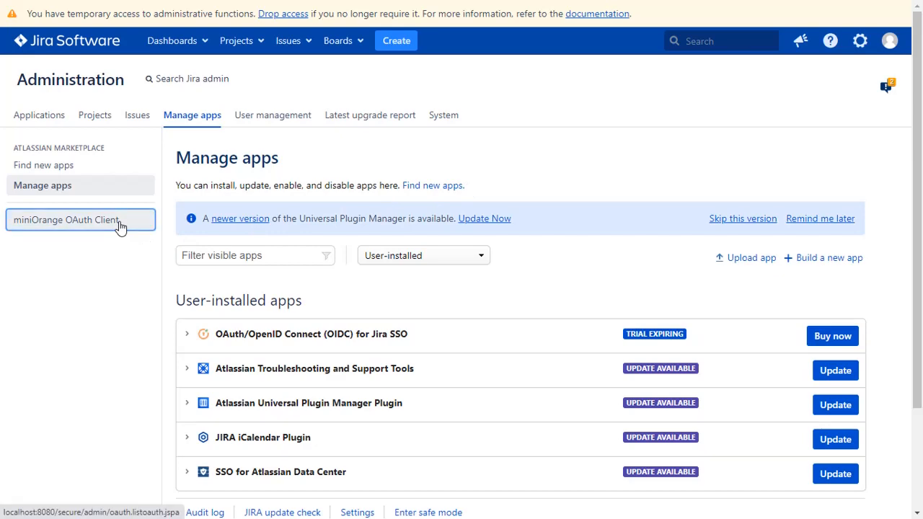
# Open miniOrange OAuth Client and scroll through its Configure OAuth tab with Azure AD selected.
pyautogui.click(65, 219)
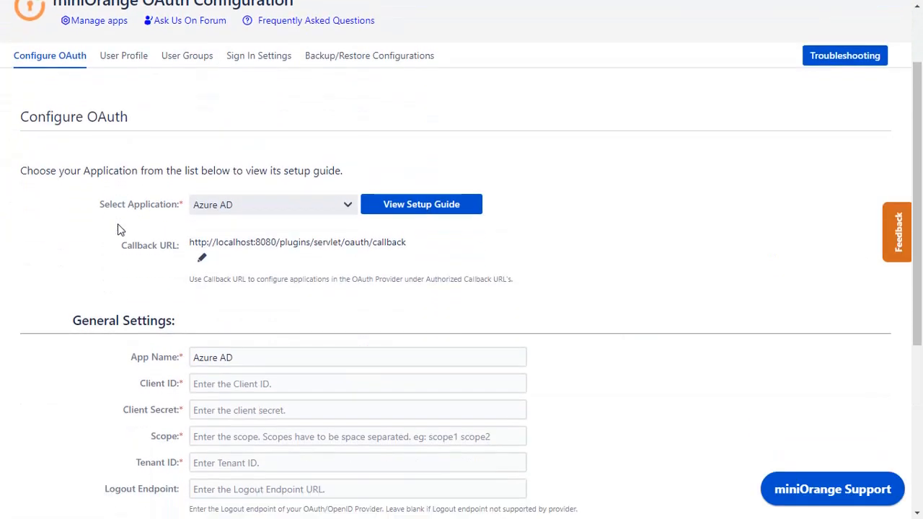
pyautogui.scroll(-3)
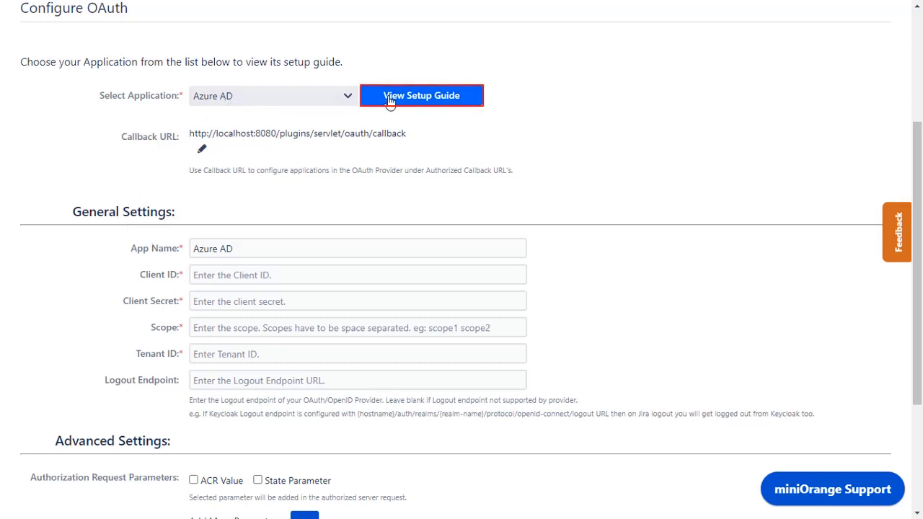
# Open the Azure AD View Setup Guide and scroll through the miniOrange guide page.
pyautogui.click(421, 95)
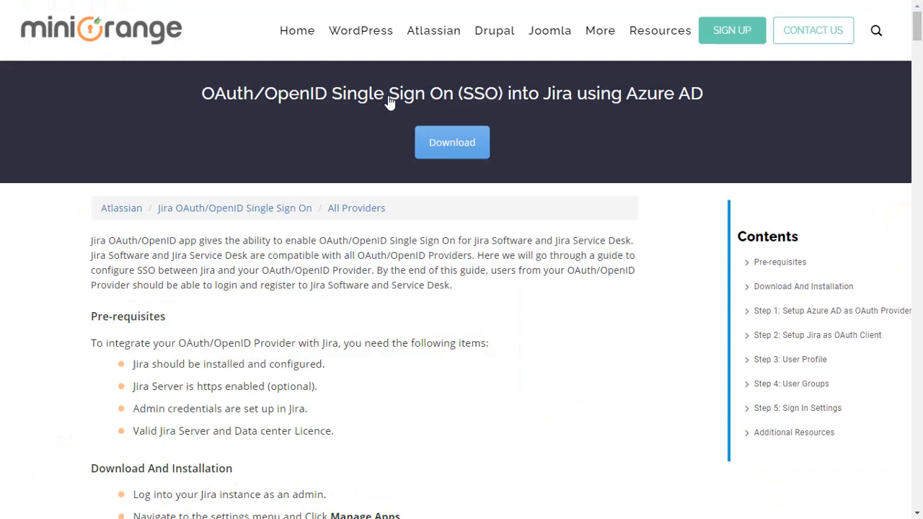
pyautogui.scroll(-3)
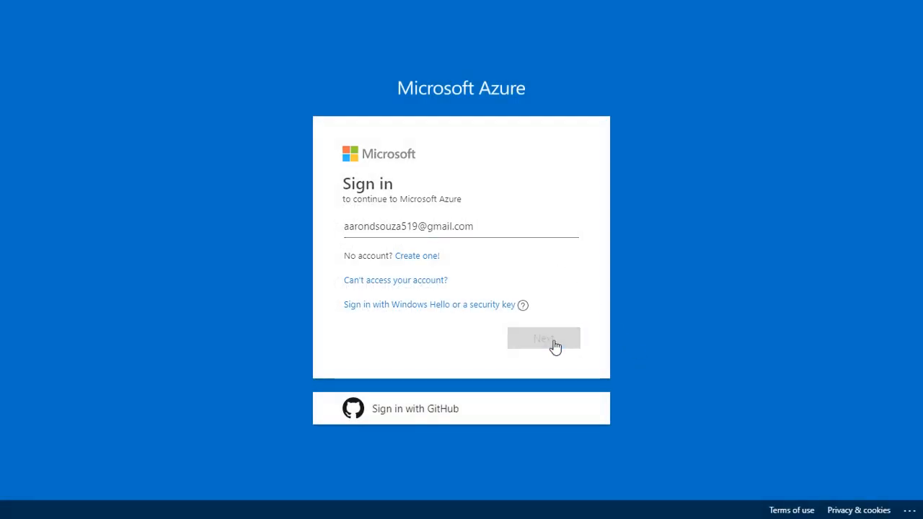
pyautogui.click(542, 339)
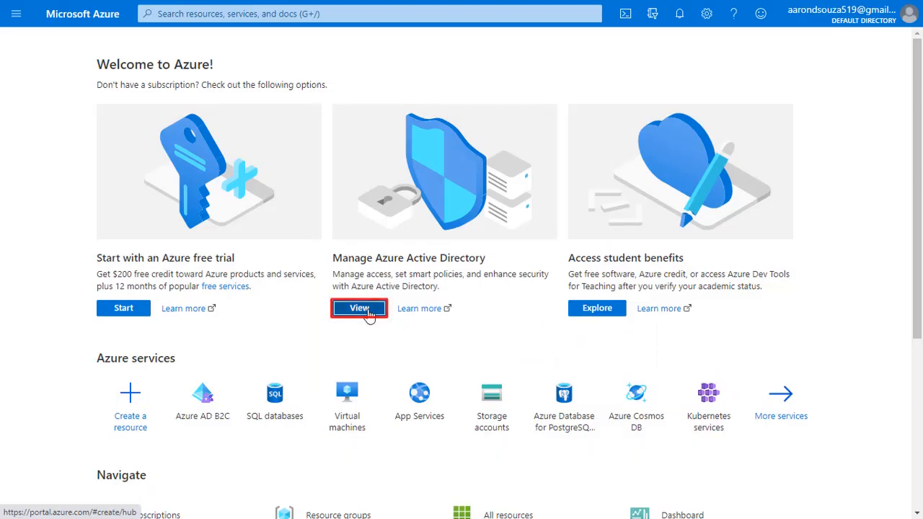
pyautogui.click(358, 308)
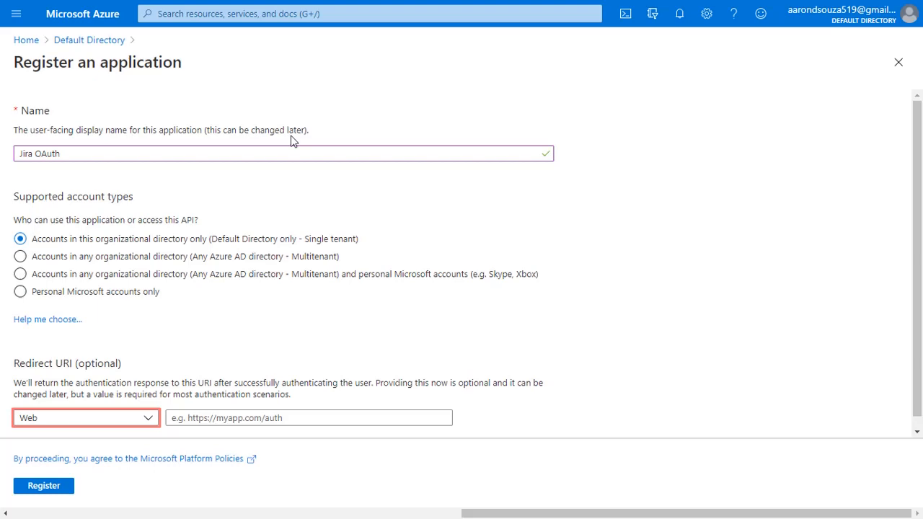
pyautogui.write('http://localhost:8080/plugins/servlet/oauth/callback')
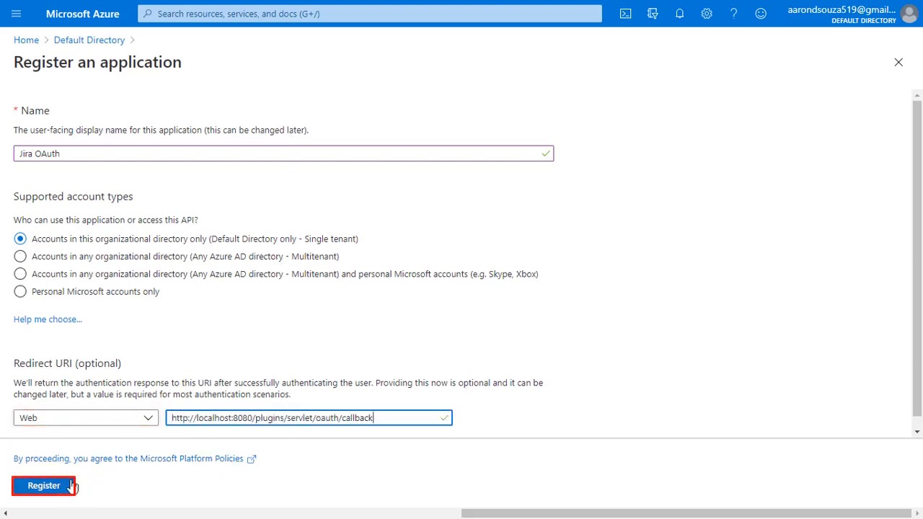
# Register the Jira OAuth app and review its Overview with client and tenant IDs.
pyautogui.click(43, 485)
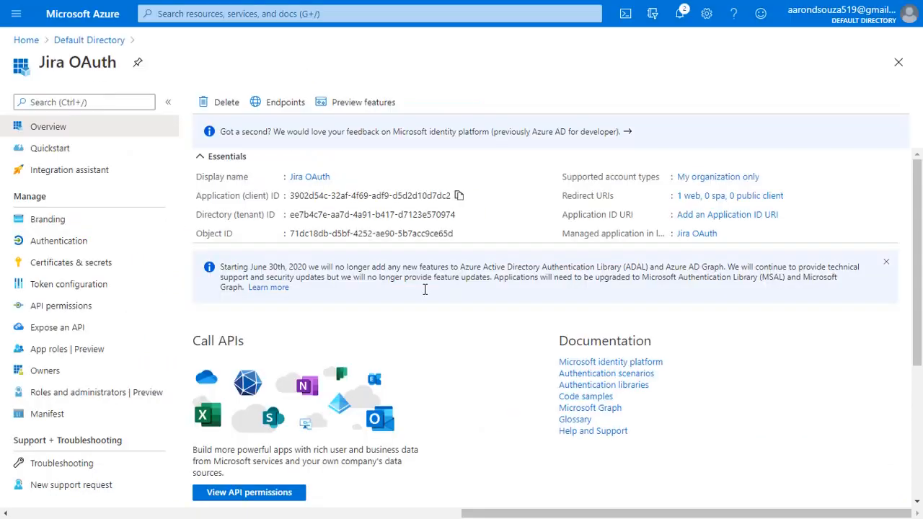
pyautogui.click(462, 214)
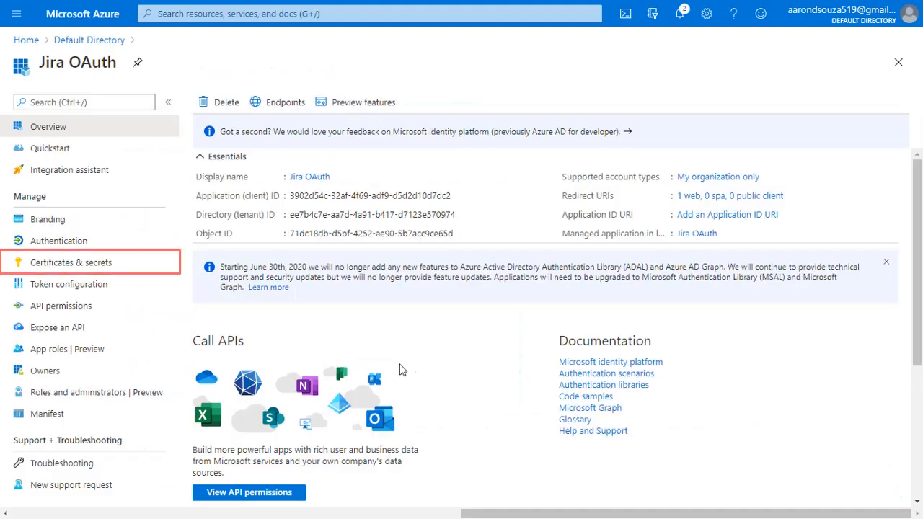
pyautogui.moveTo(137, 262)
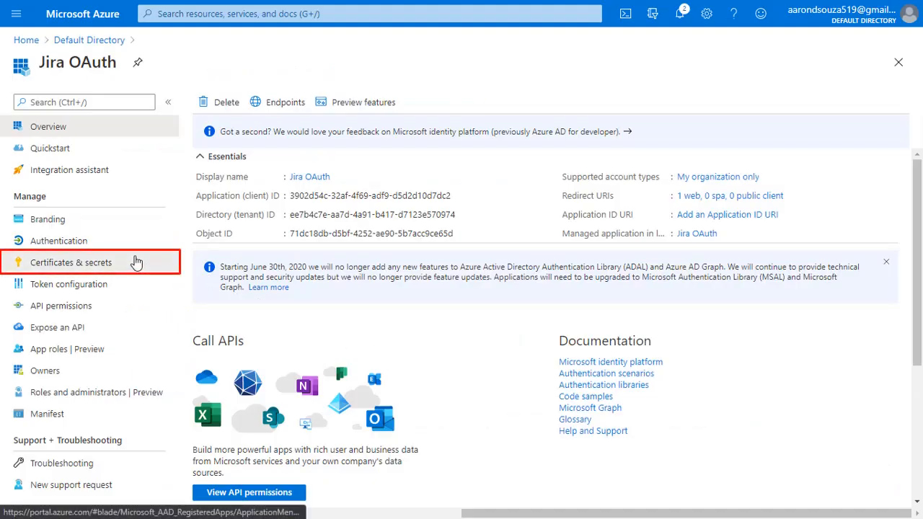
# Create a new client secret described 'Secret Key', expiring in 1 year.
pyautogui.click(71, 261)
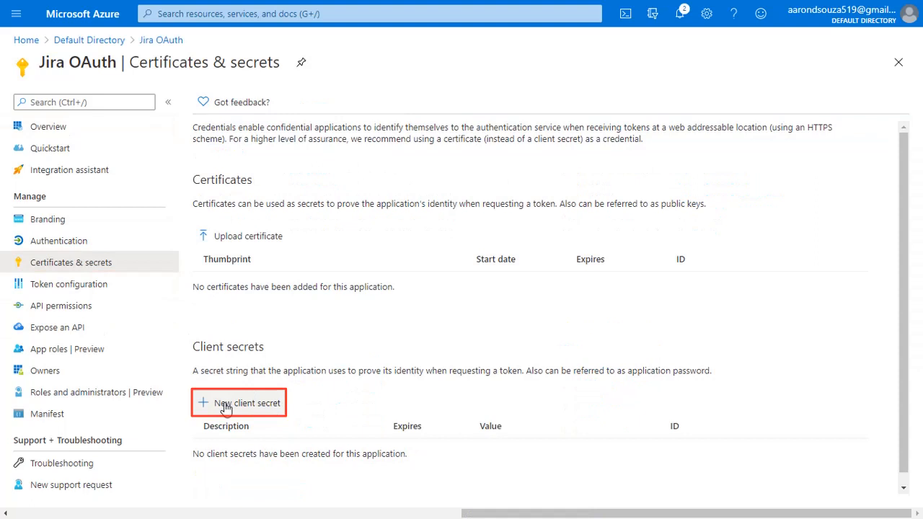
pyautogui.click(238, 402)
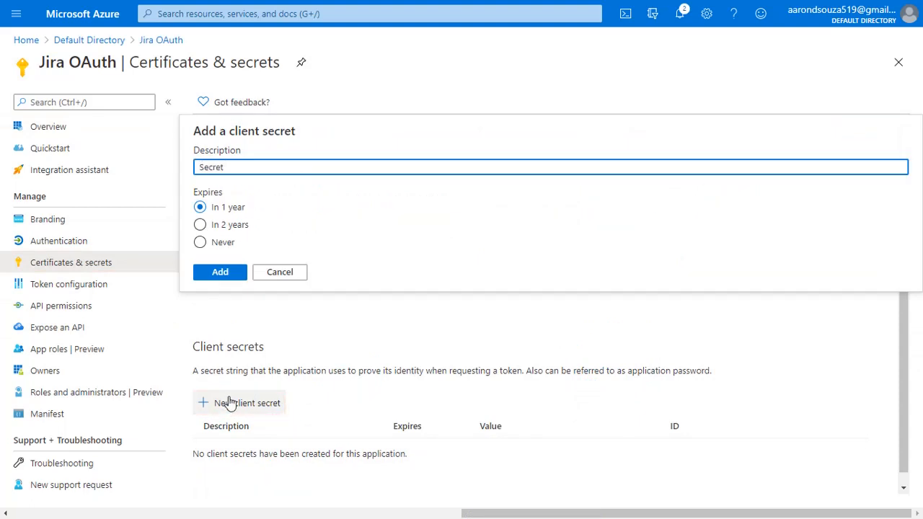
pyautogui.write('Key')
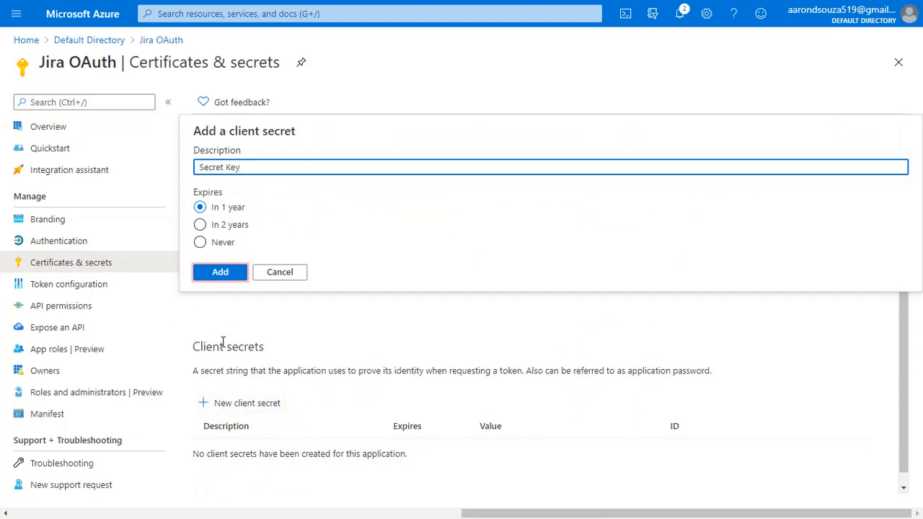
pyautogui.click(220, 272)
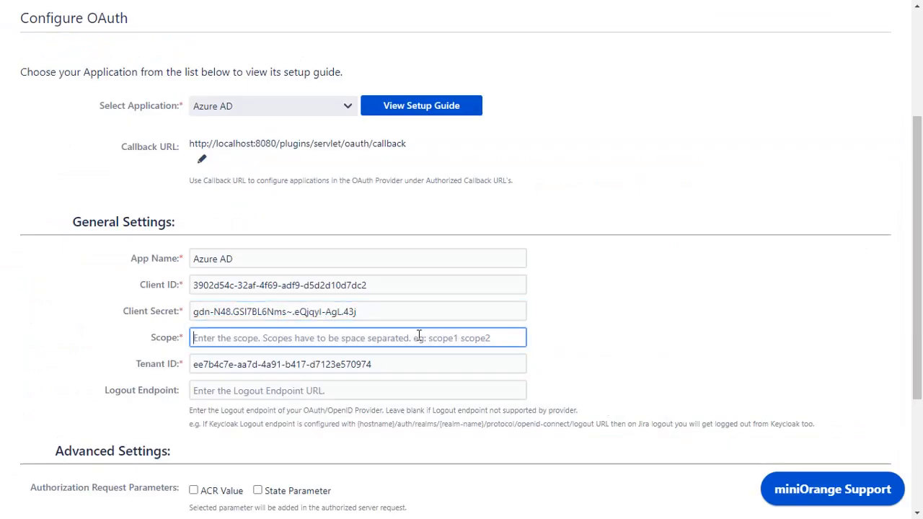
# Enter scope 'User.Read Directory.read.all' and save the Azure AD OAuth settings.
pyautogui.write('User.Read')
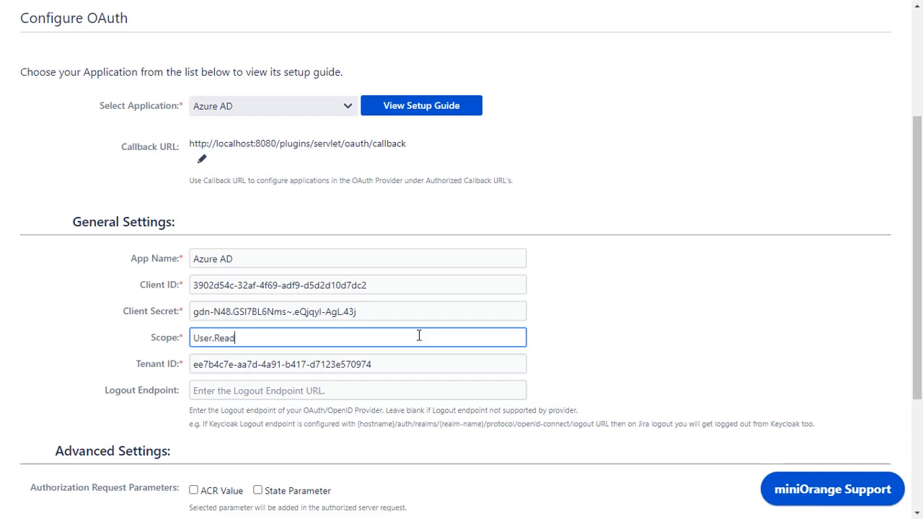
pyautogui.write('Directory.')
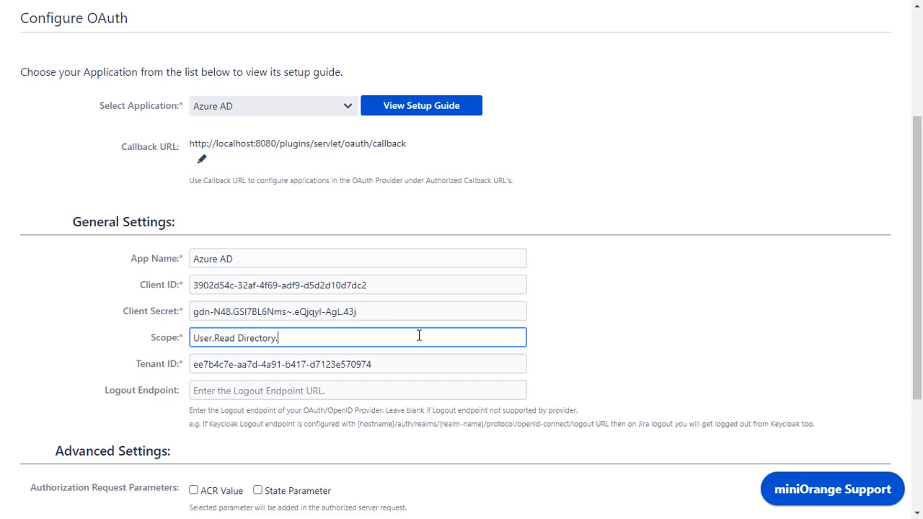
pyautogui.write('read.all')
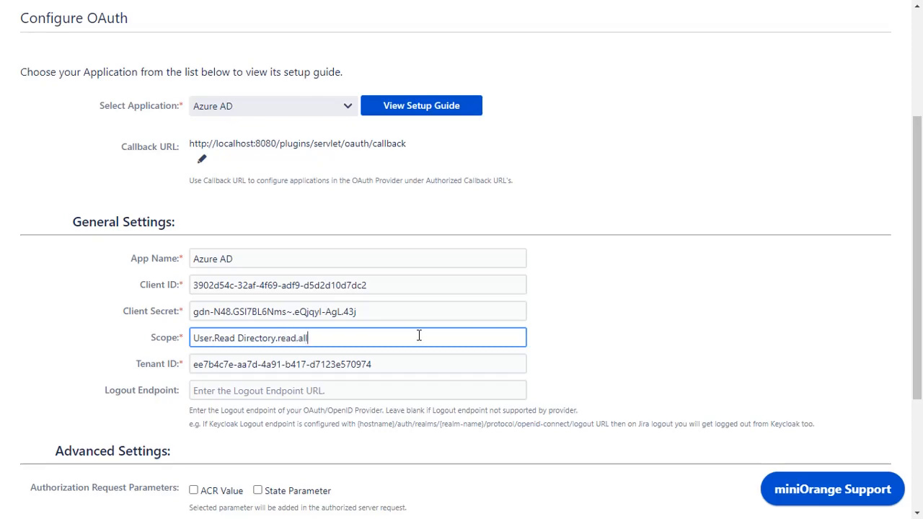
pyautogui.click(358, 390)
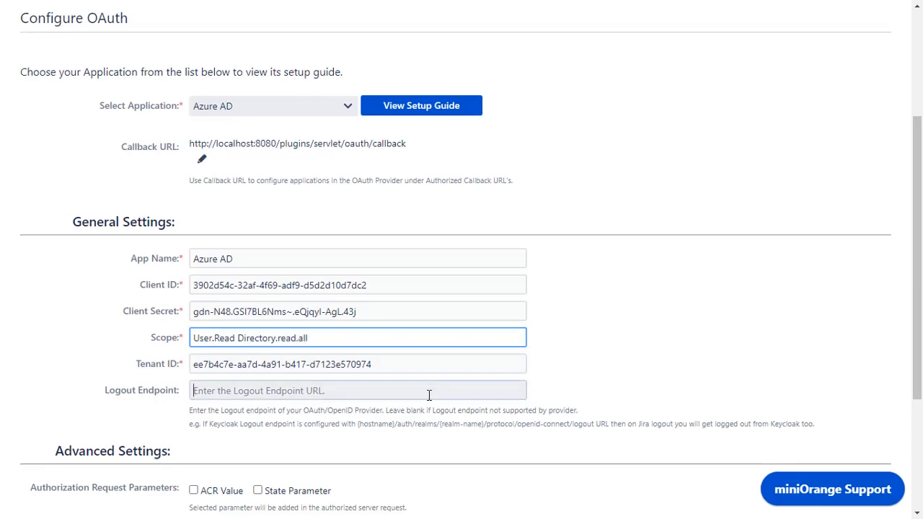
pyautogui.scroll(-3)
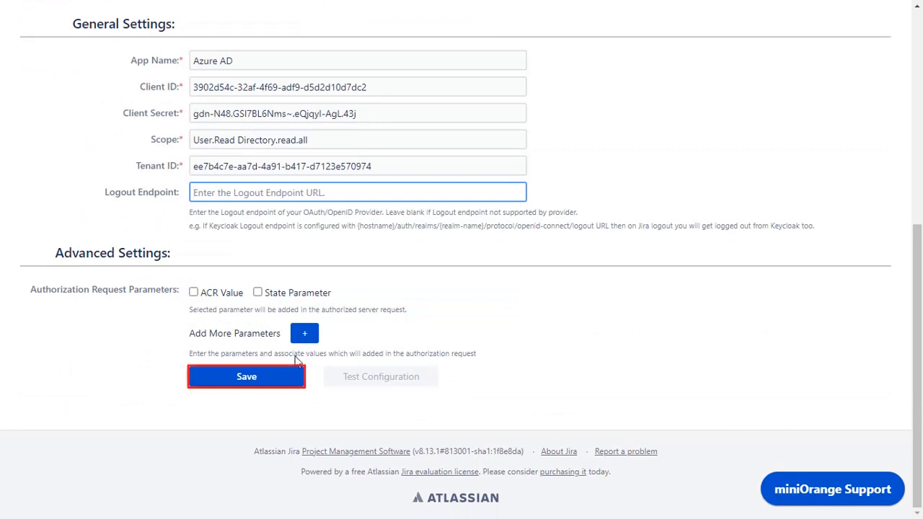
pyautogui.click(246, 376)
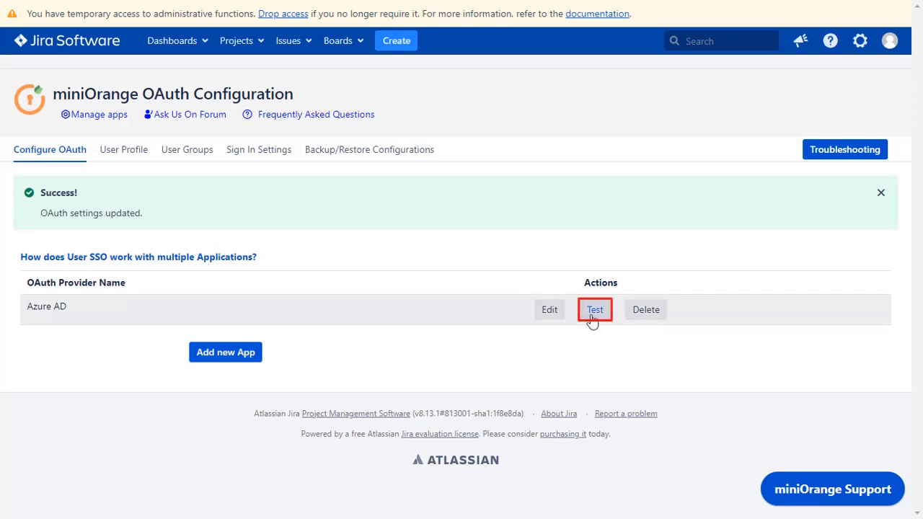
# Run the Azure AD test and review the returned user and group attribute tables.
pyautogui.click(595, 309)
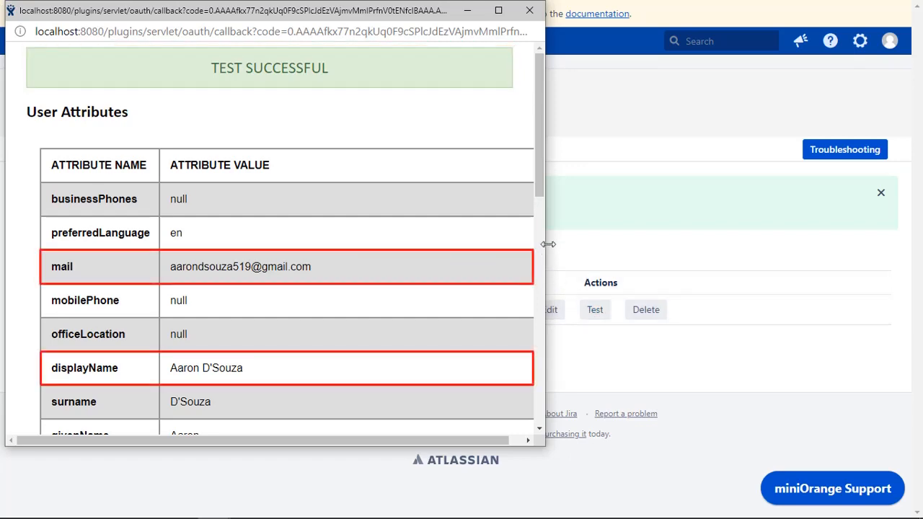
pyautogui.scroll(-3)
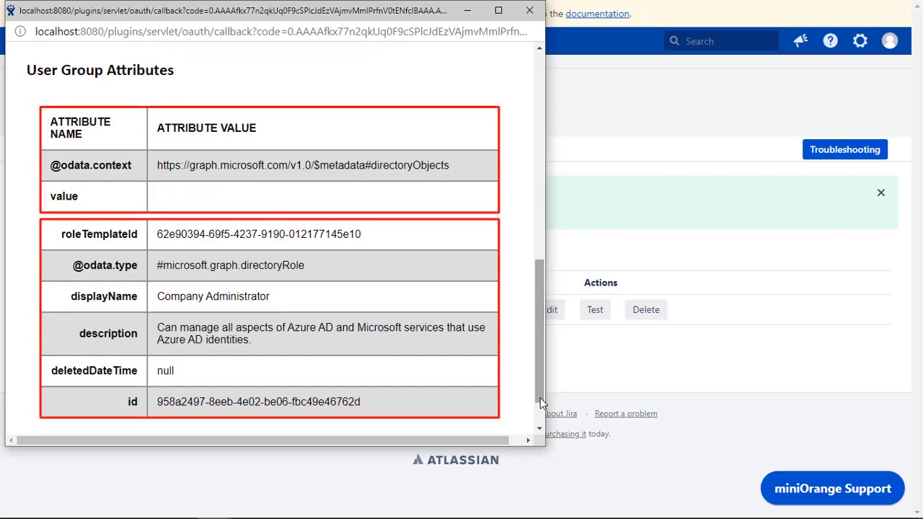
pyautogui.click(529, 10)
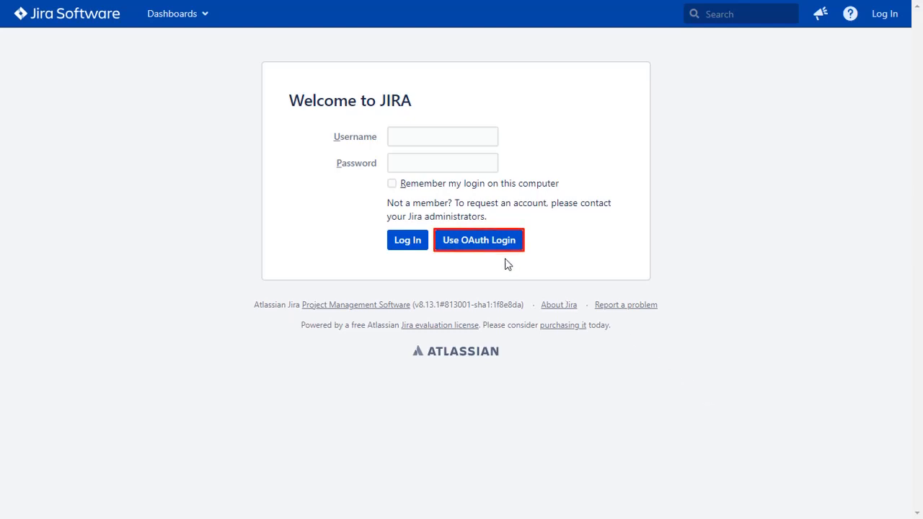
pyautogui.click(479, 240)
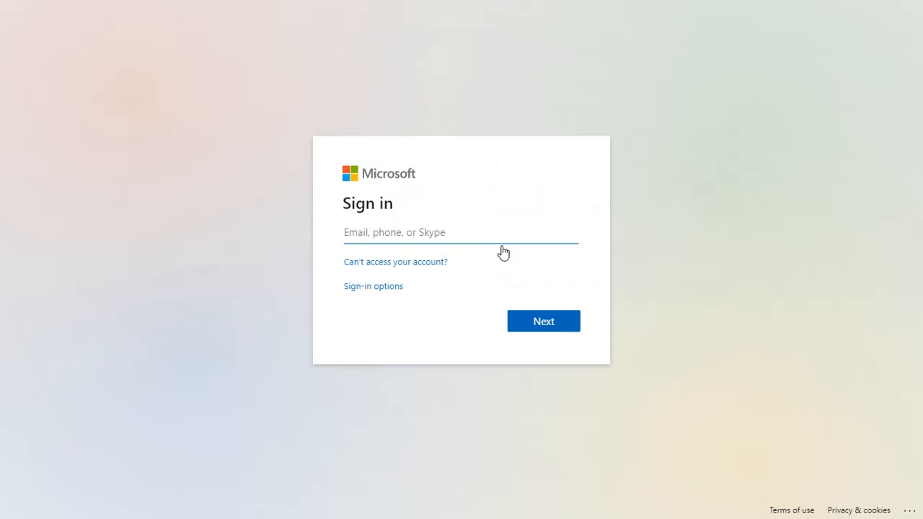
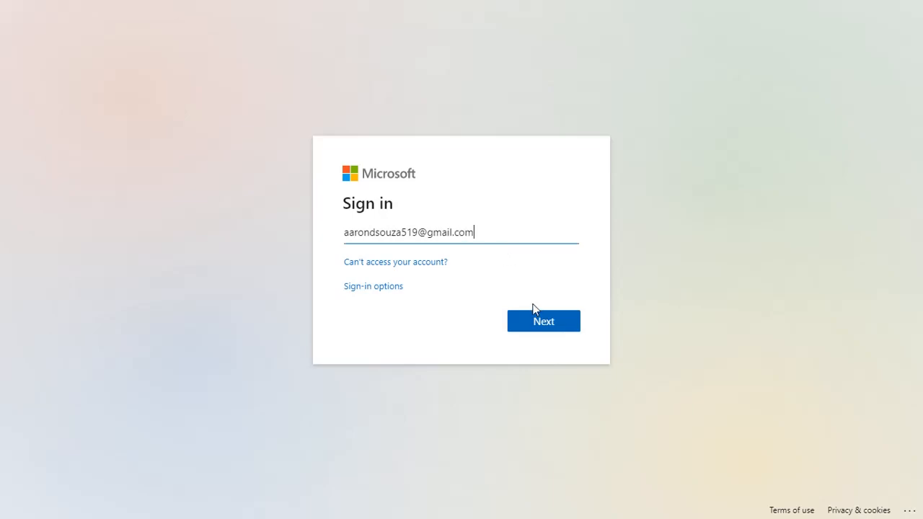
pyautogui.click(542, 320)
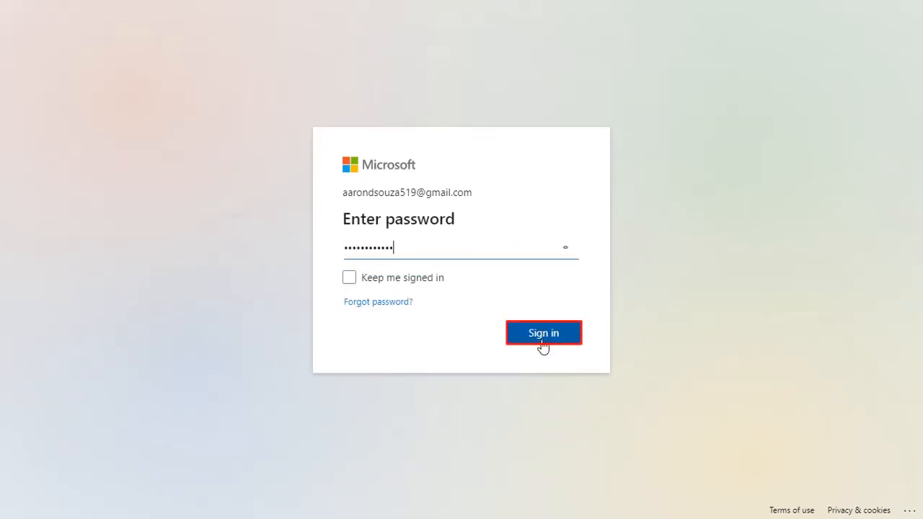
pyautogui.click(542, 332)
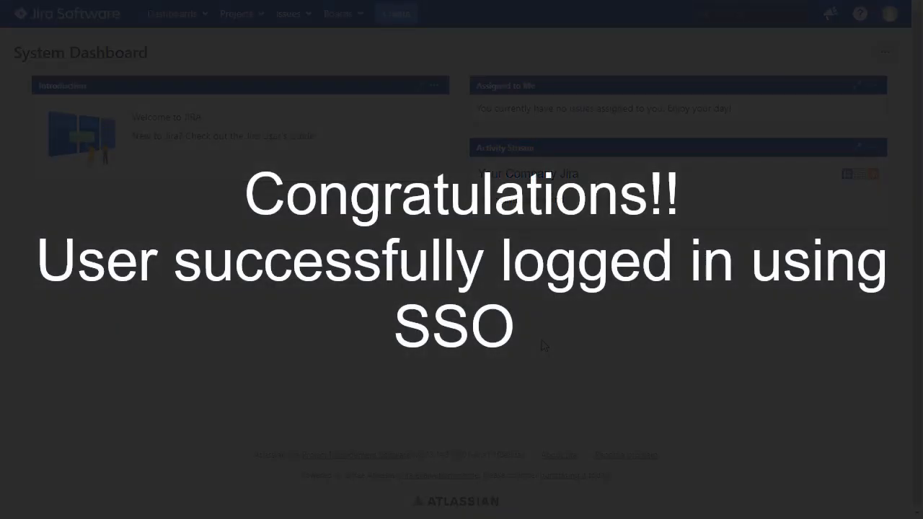
# Open Profile from the top-right avatar menu to view the SSO account details.
pyautogui.click(888, 13)
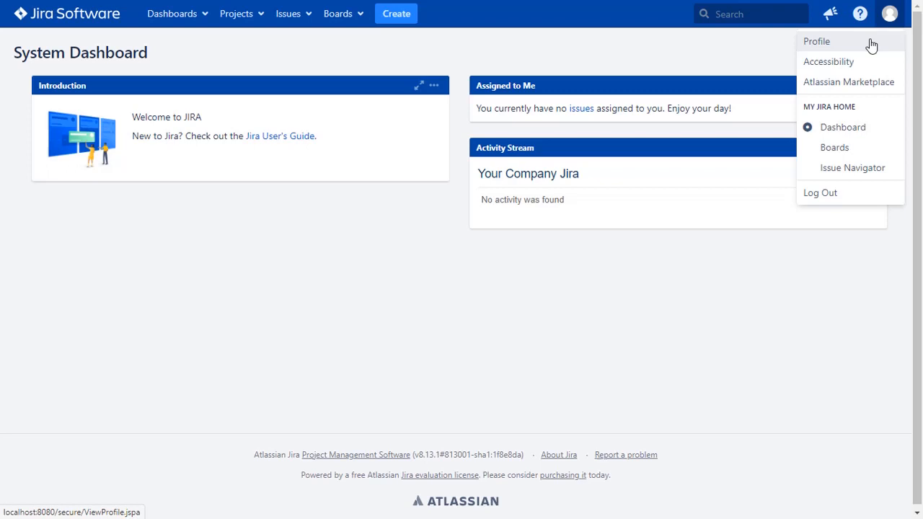
pyautogui.click(816, 41)
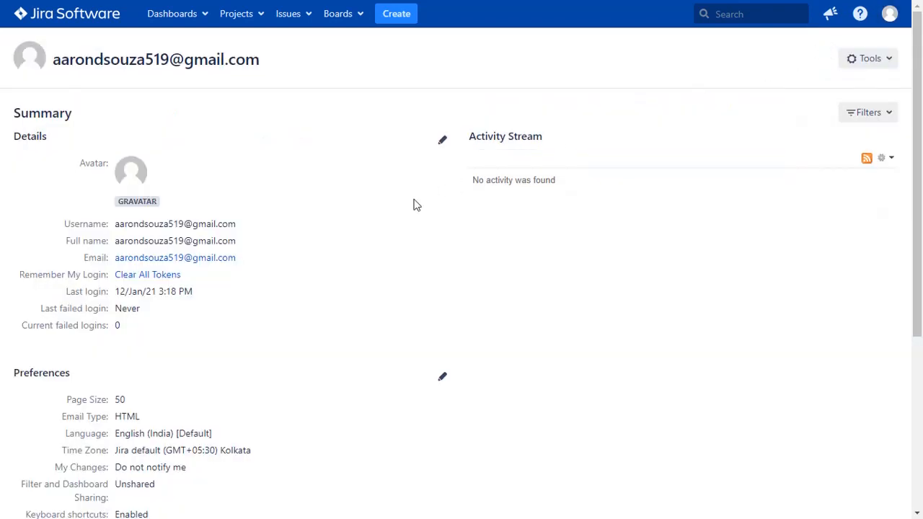